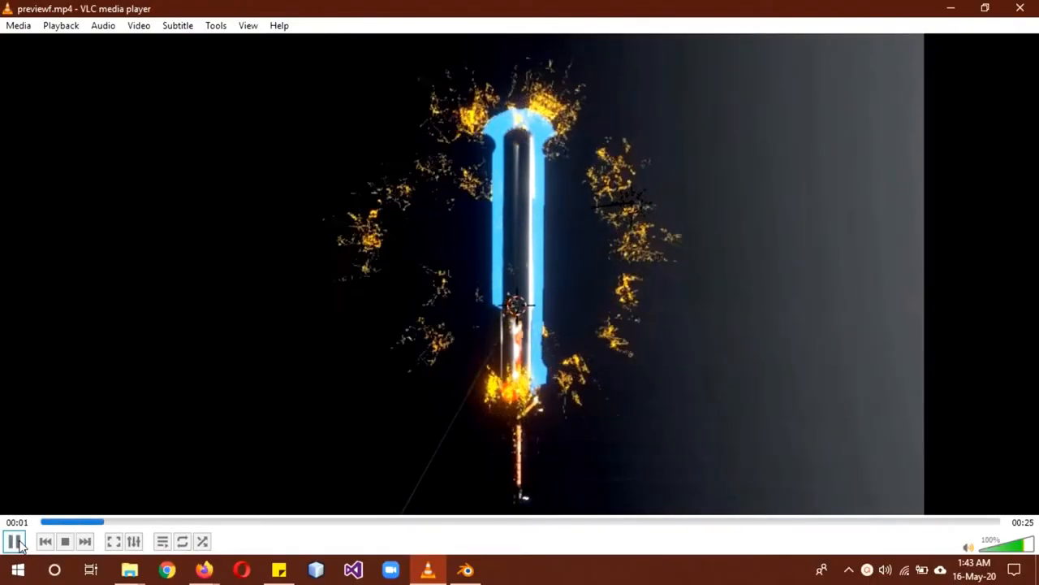
Pause the lightning sword preview in VLC and seek to around 00:10.
{"action": "left_click", "coordinate": [13, 541]}
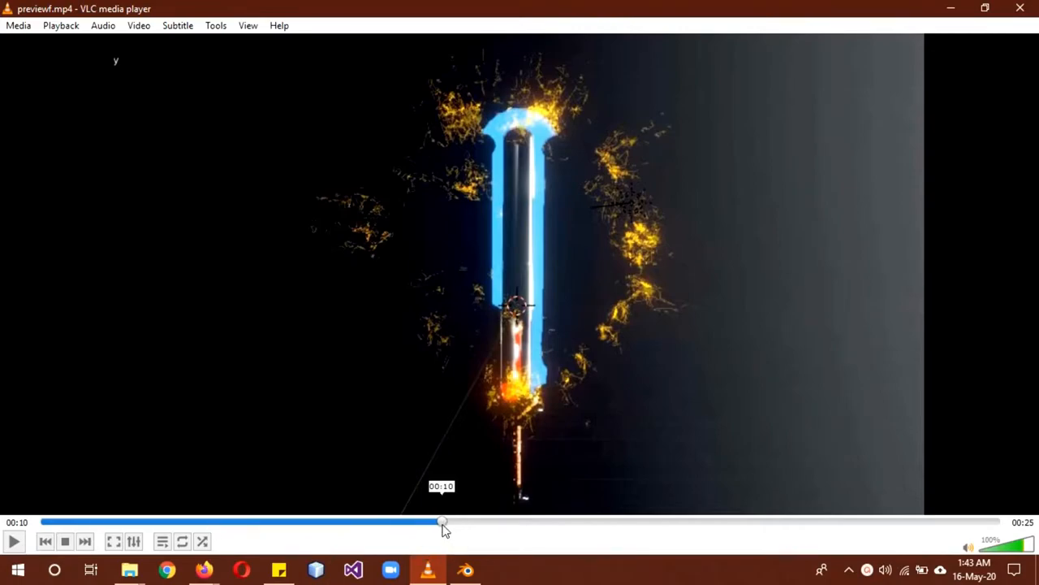
{"action": "left_click_drag", "start_coordinate": [441, 523], "coordinate": [312, 523]}
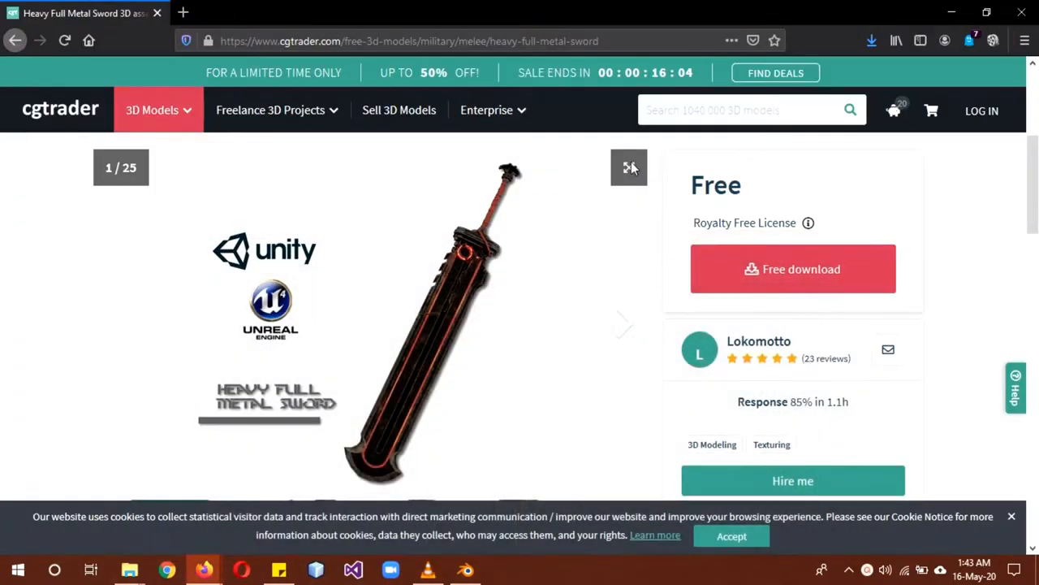
{"action": "mouse_move", "coordinate": [582, 260]}
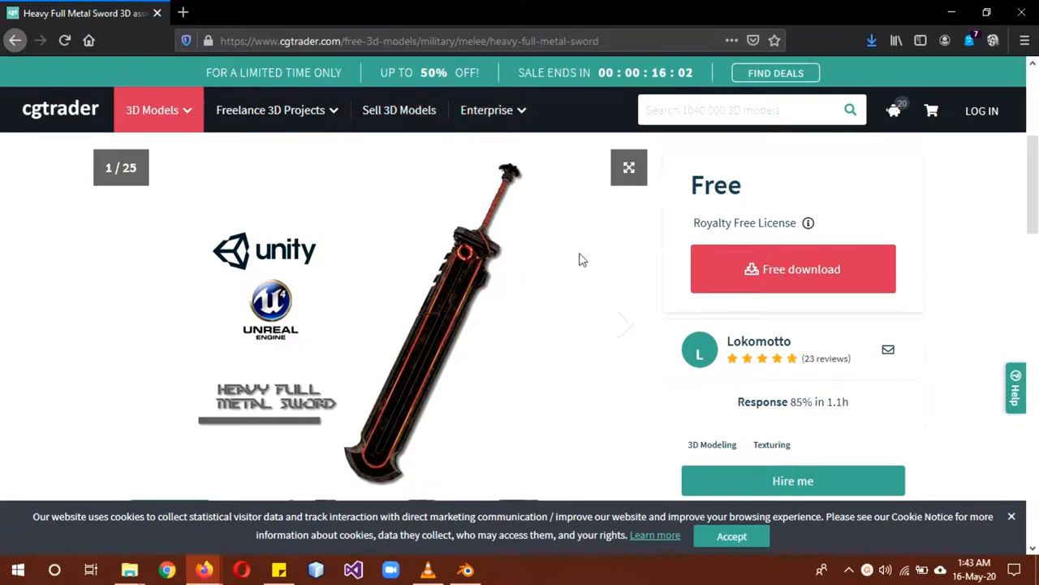
{"action": "mouse_move", "coordinate": [929, 123]}
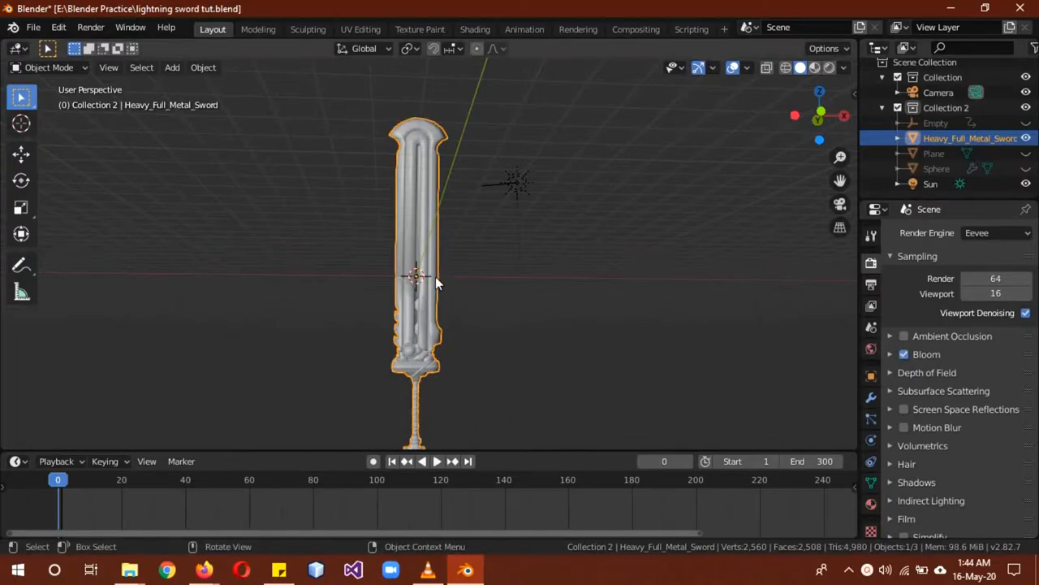
Choose the sword's red emission material, preview it in Rendered shading and enter Edit Mode.
{"action": "left_click", "coordinate": [870, 501]}
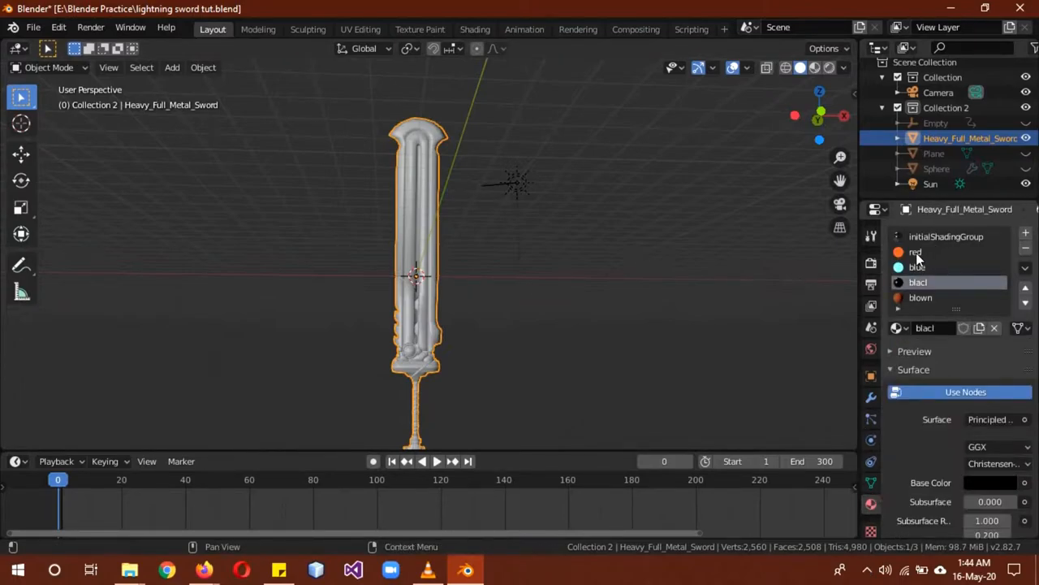
{"action": "left_click", "coordinate": [916, 252]}
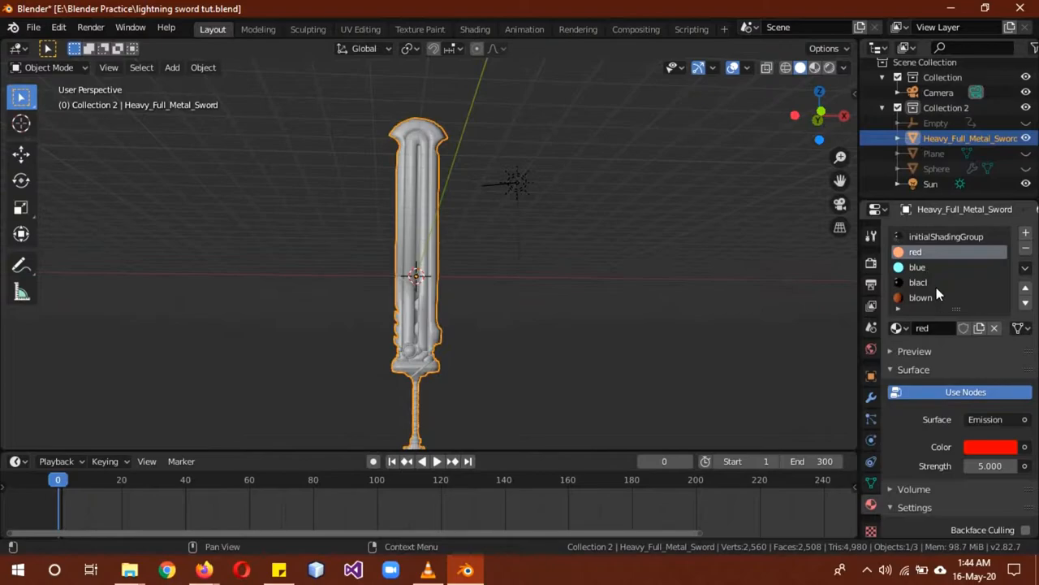
{"action": "mouse_move", "coordinate": [971, 244]}
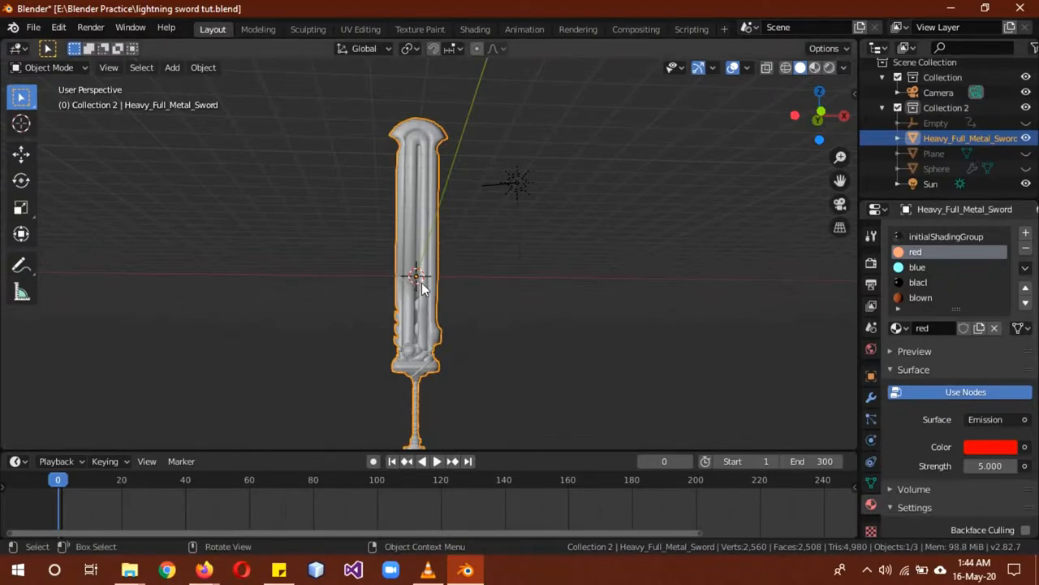
{"action": "left_click", "coordinate": [828, 69]}
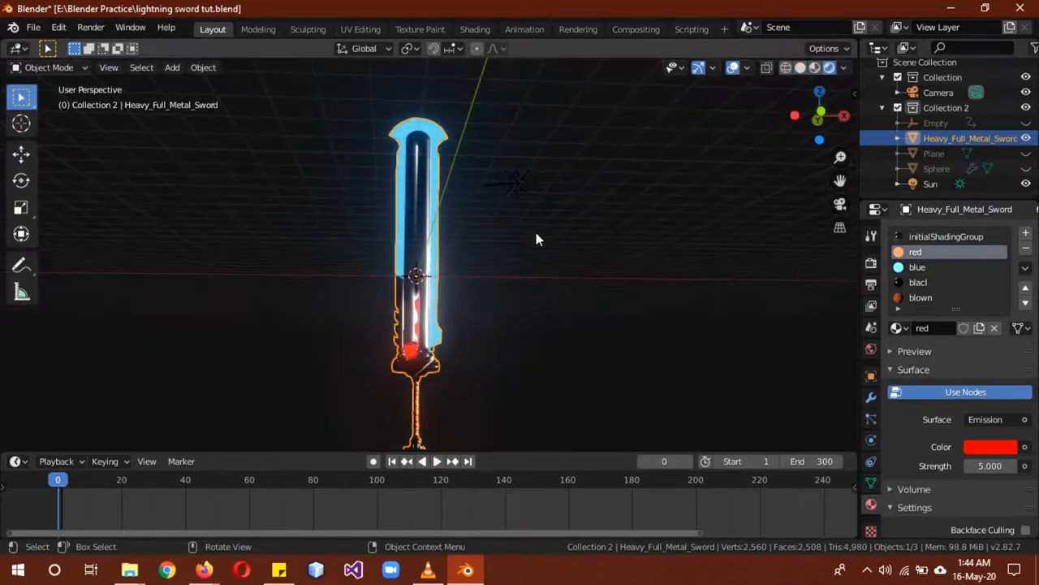
{"action": "key", "text": "Tab"}
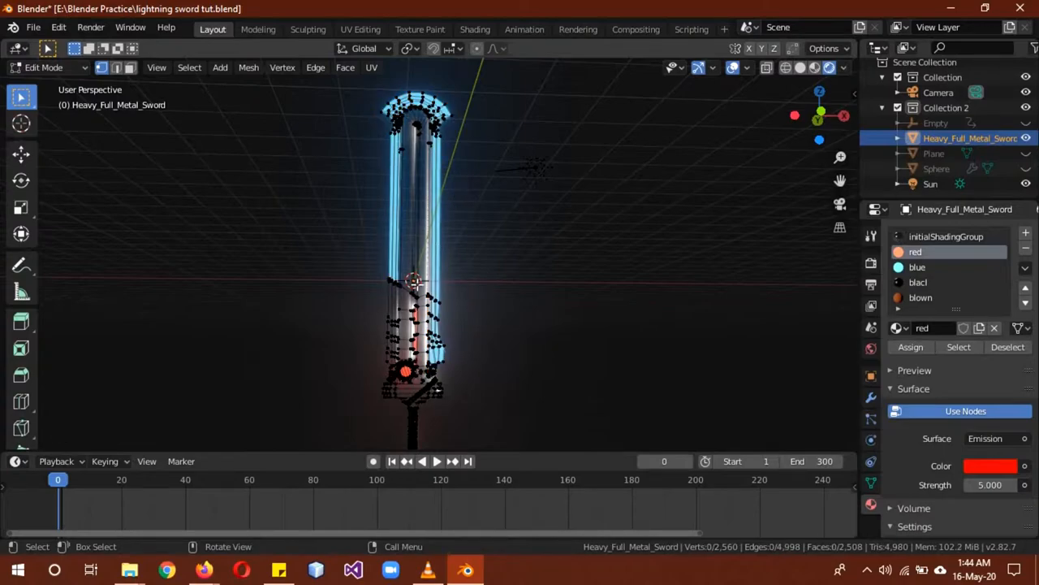
Assign the red glow to the blade's outer edges, switch back to the blue material and leave Edit Mode.
{"action": "left_click", "coordinate": [405, 371]}
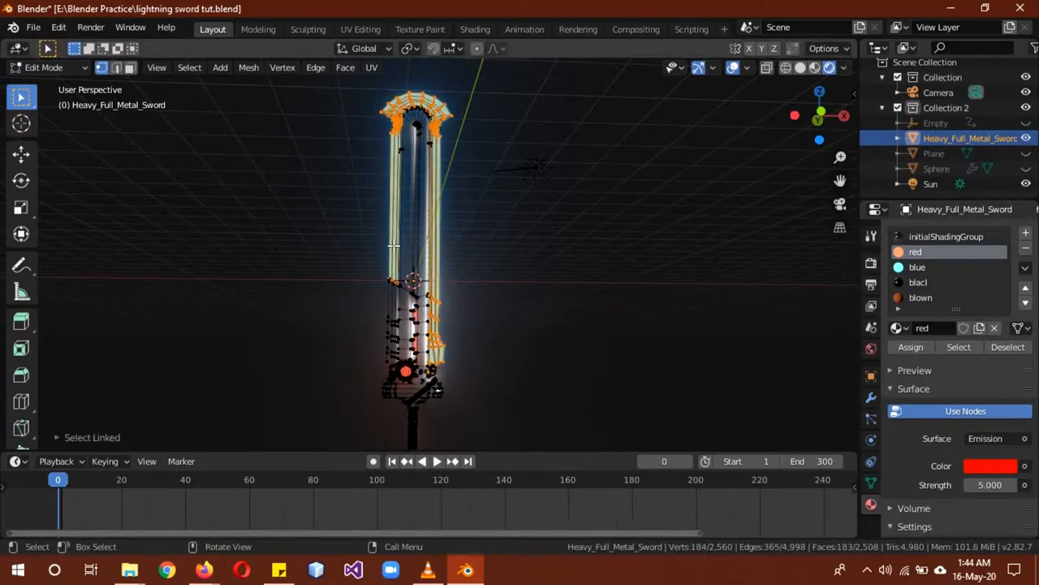
{"action": "left_click", "coordinate": [910, 348]}
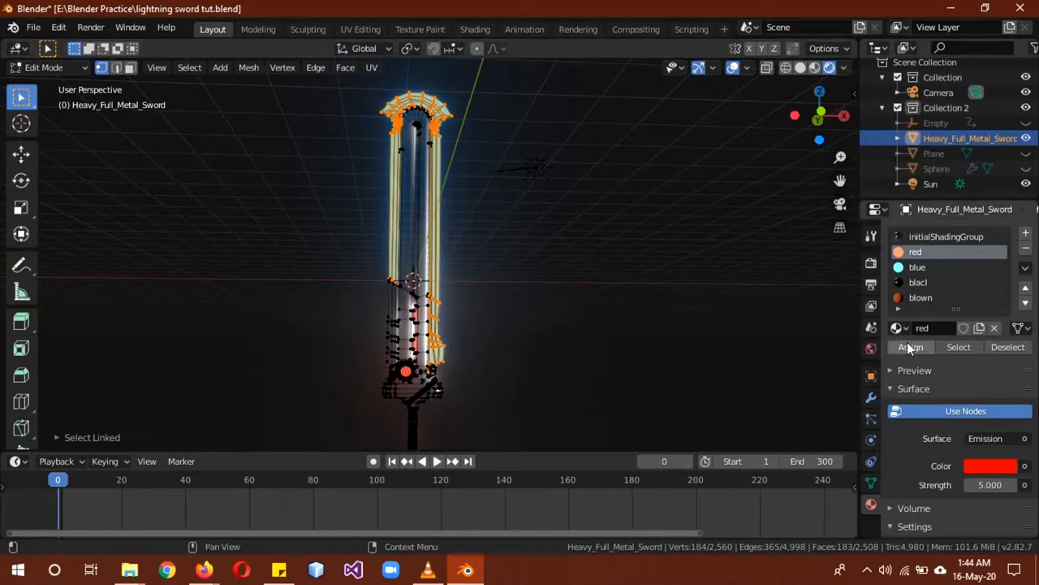
{"action": "left_click", "coordinate": [909, 347]}
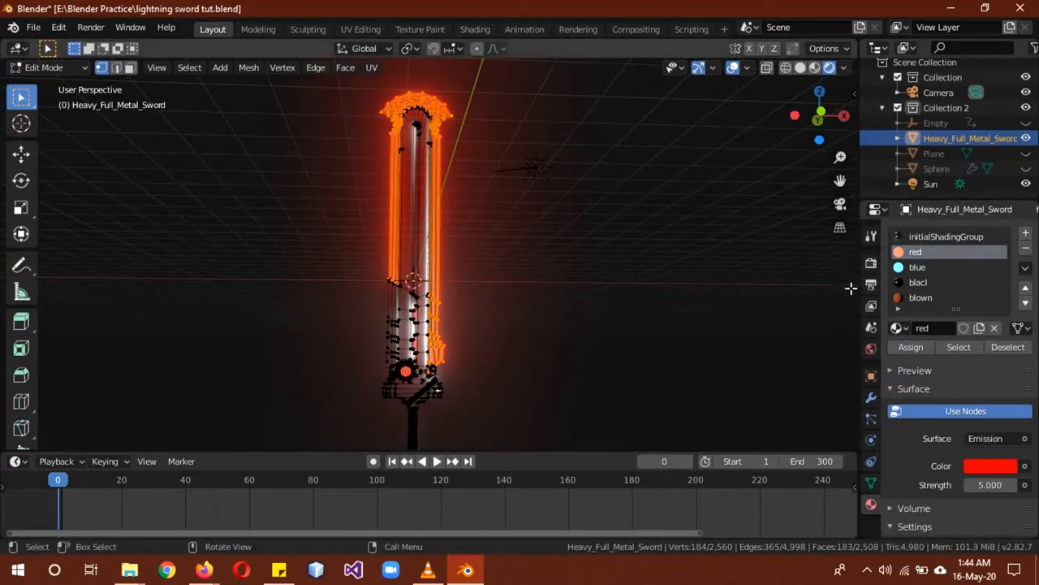
{"action": "left_click", "coordinate": [916, 266]}
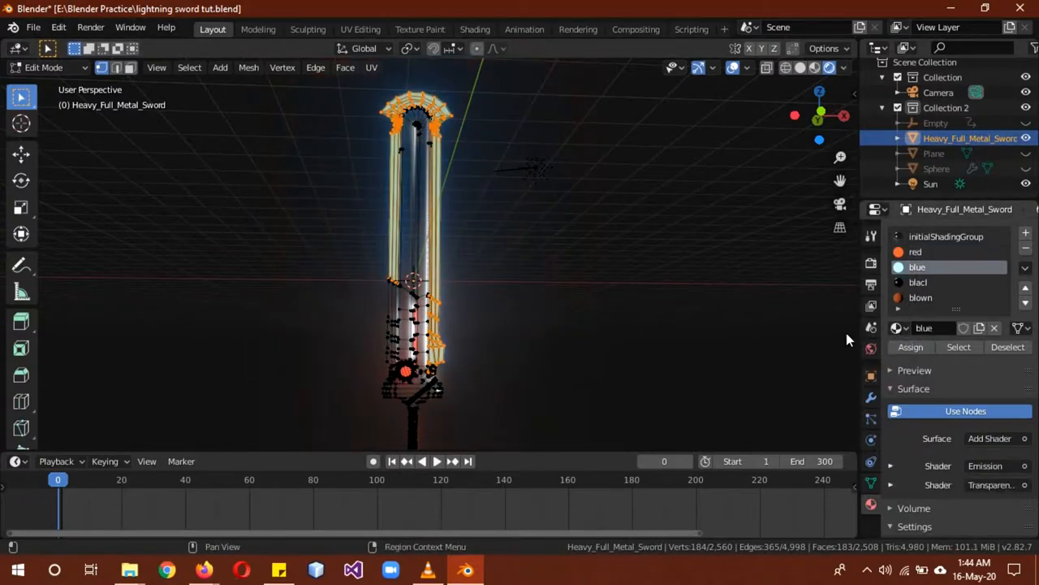
{"action": "key", "text": "Tab"}
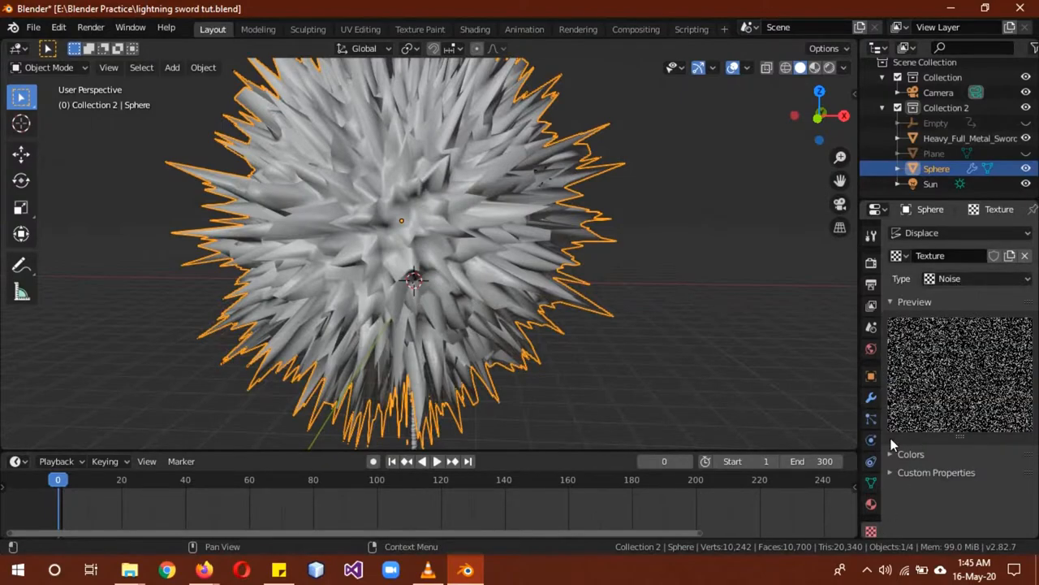
Set the sphere's Displace modifier Texture Coordinates to Object using the Empty, then select the Sphere.
{"action": "left_click", "coordinate": [870, 396]}
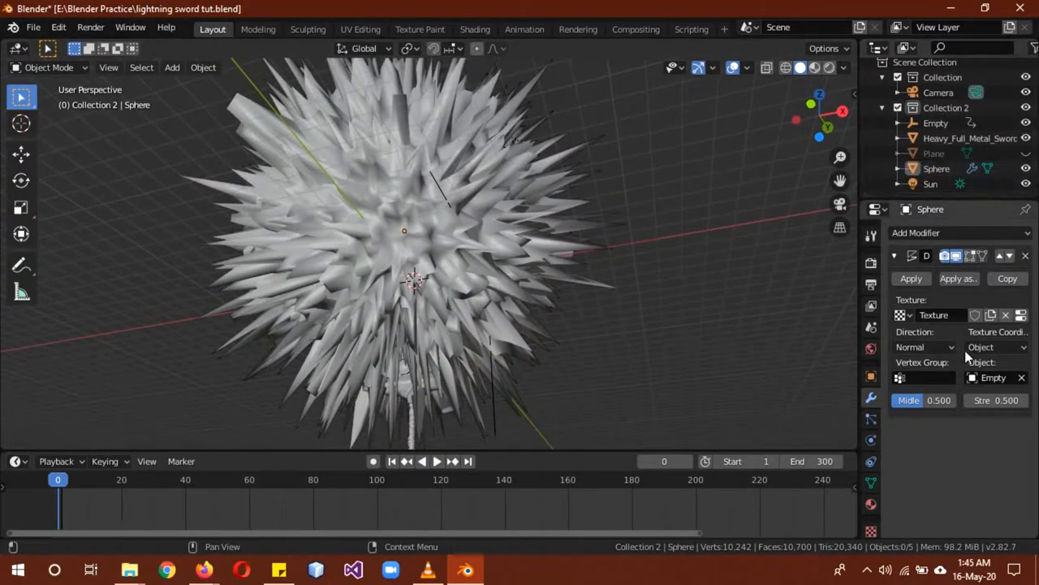
{"action": "left_click", "coordinate": [997, 347]}
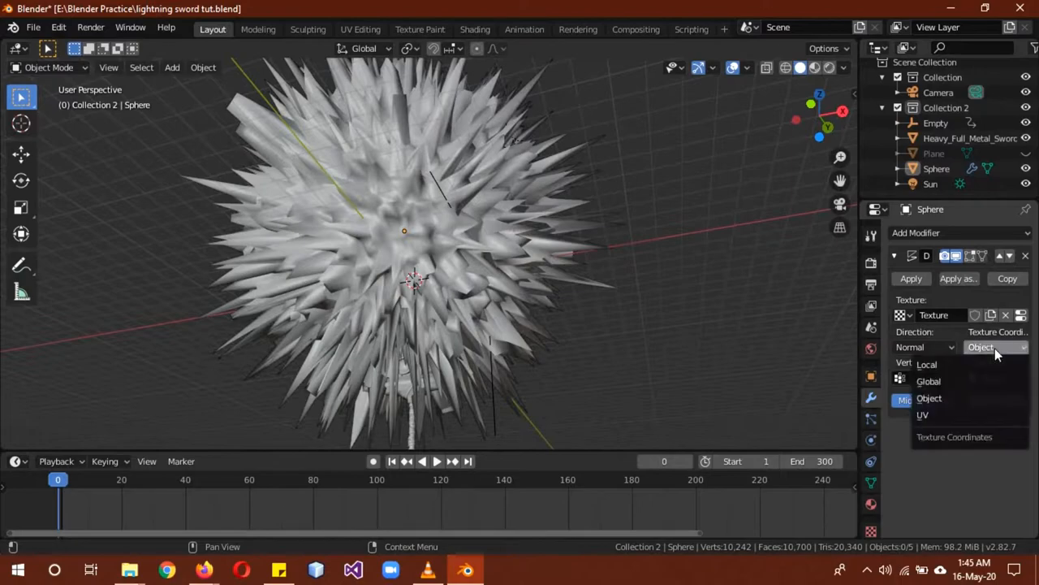
{"action": "left_click", "coordinate": [928, 398]}
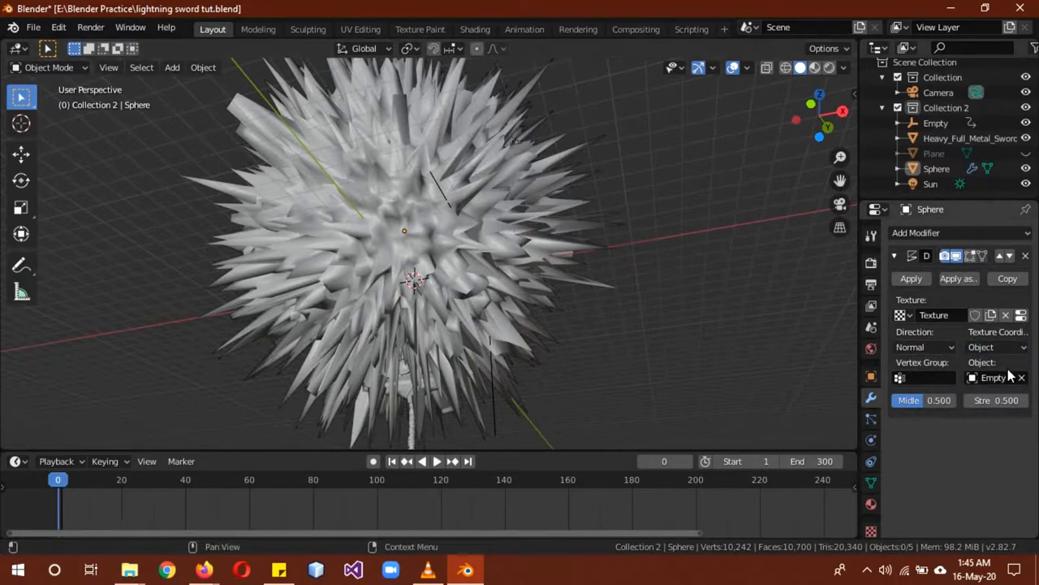
{"action": "mouse_move", "coordinate": [994, 377]}
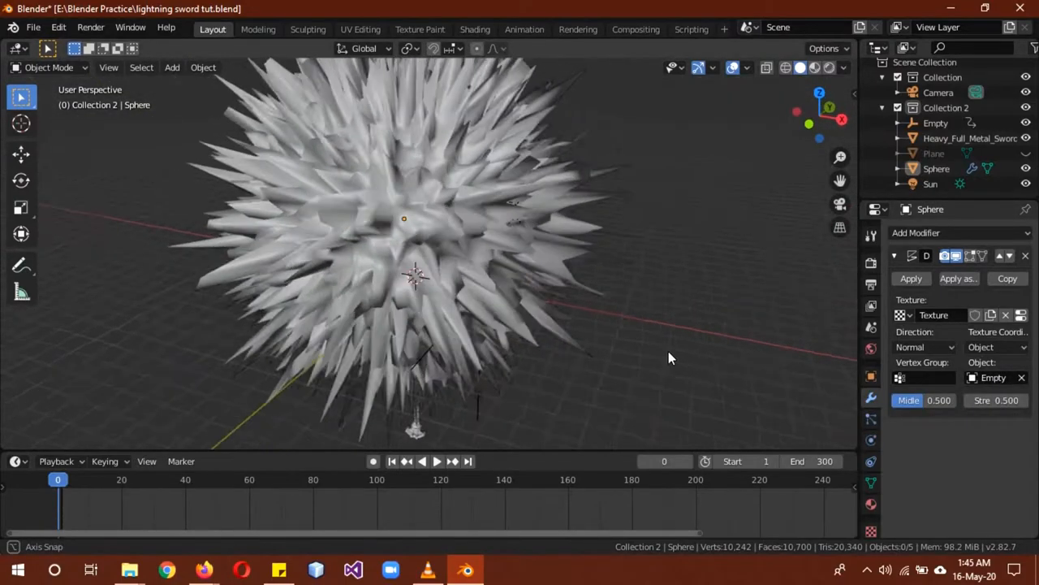
{"action": "left_click_drag", "start_coordinate": [669, 357], "coordinate": [484, 236]}
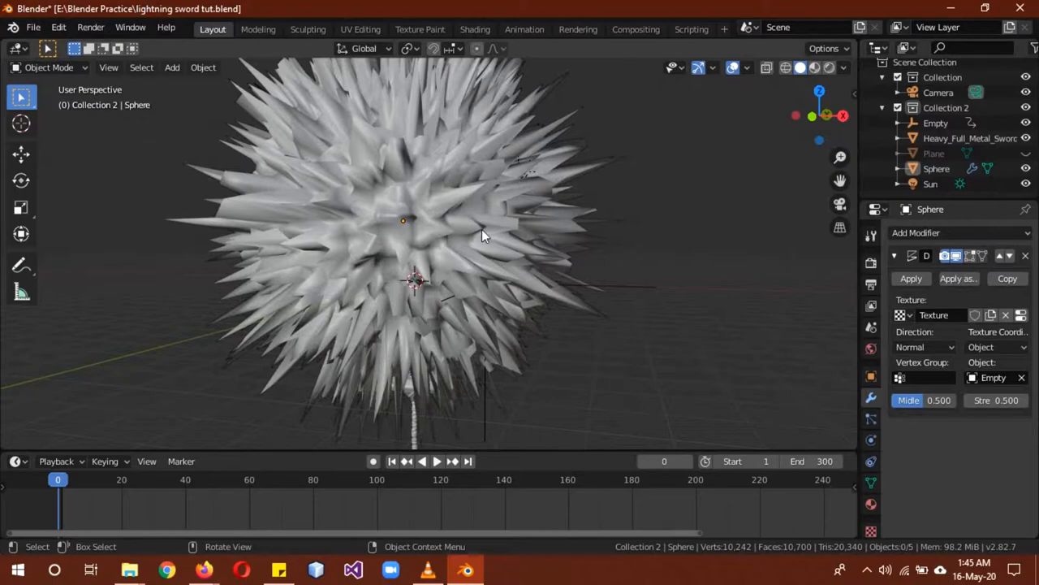
{"action": "left_click", "coordinate": [936, 167]}
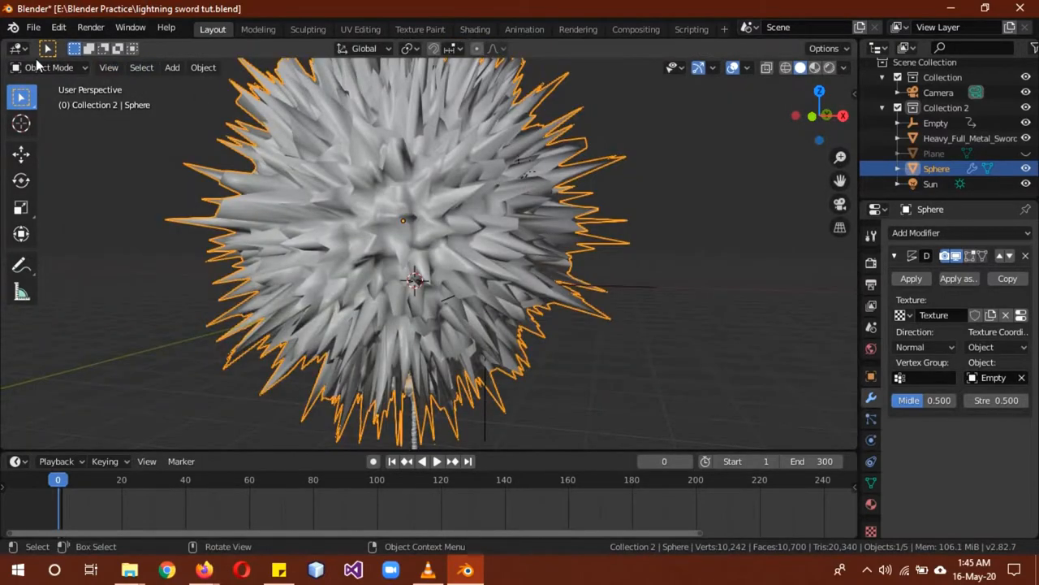
{"action": "mouse_move", "coordinate": [16, 49]}
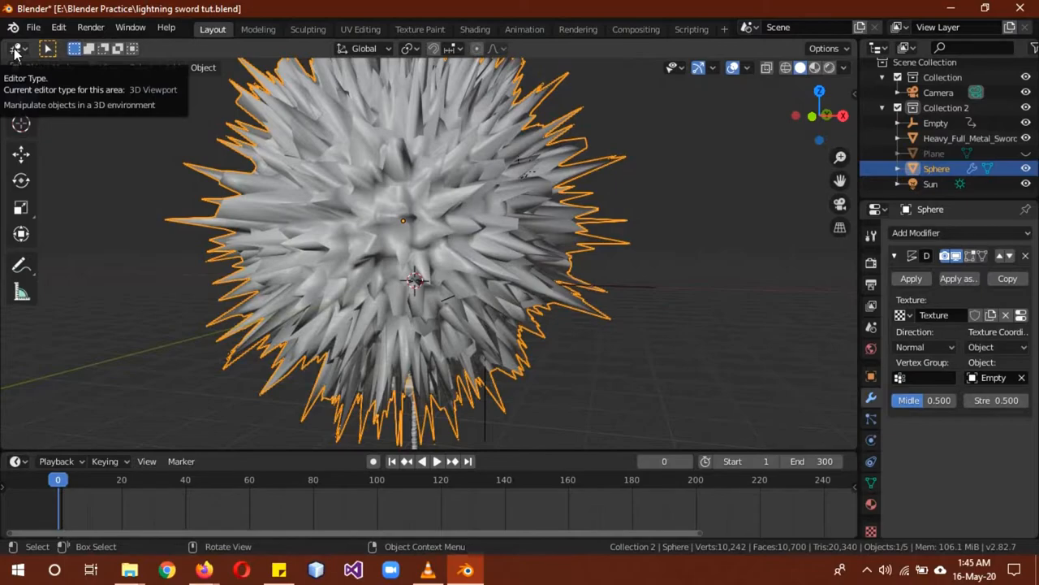
Add a Math node set to Subtract and place it in the sphere's material node tree.
{"action": "left_click", "coordinate": [18, 49]}
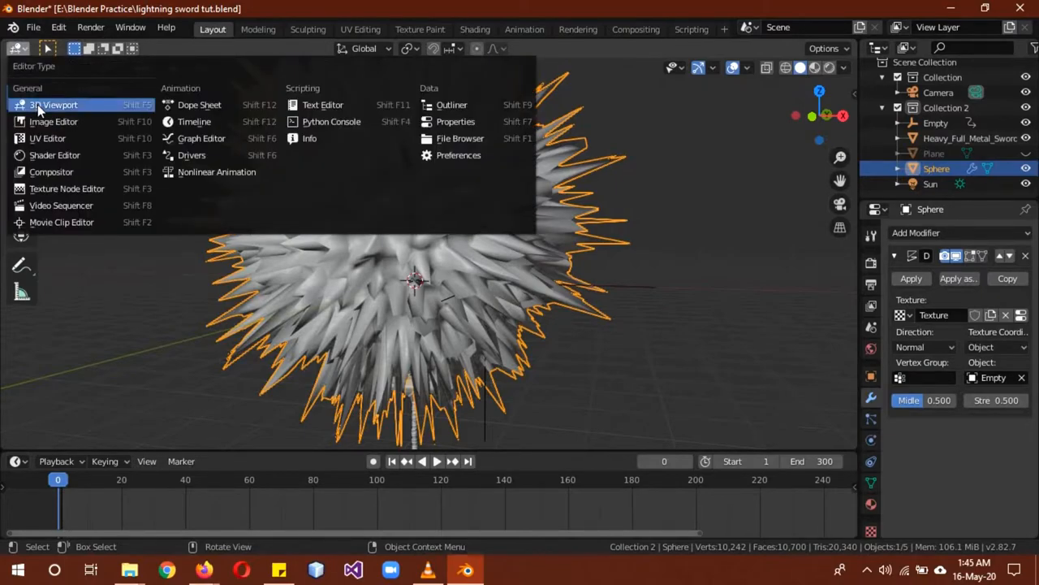
{"action": "left_click", "coordinate": [56, 155]}
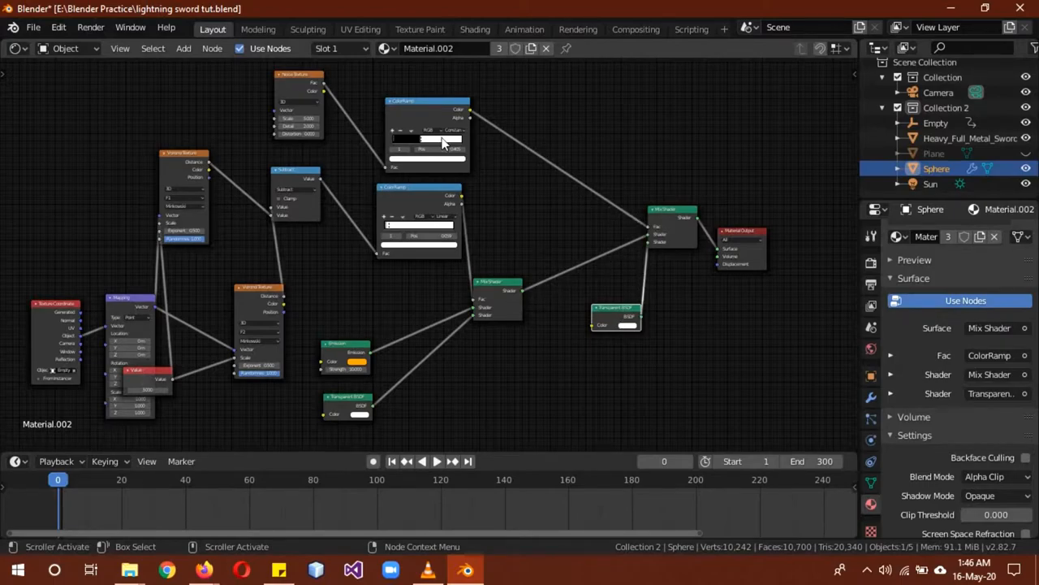
{"action": "mouse_move", "coordinate": [322, 112]}
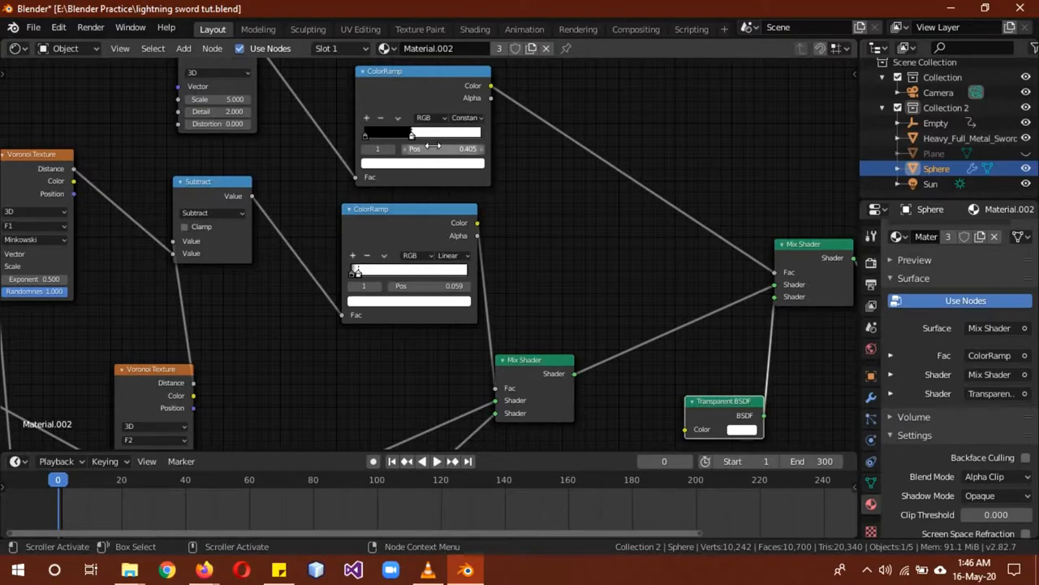
{"action": "mouse_move", "coordinate": [572, 231]}
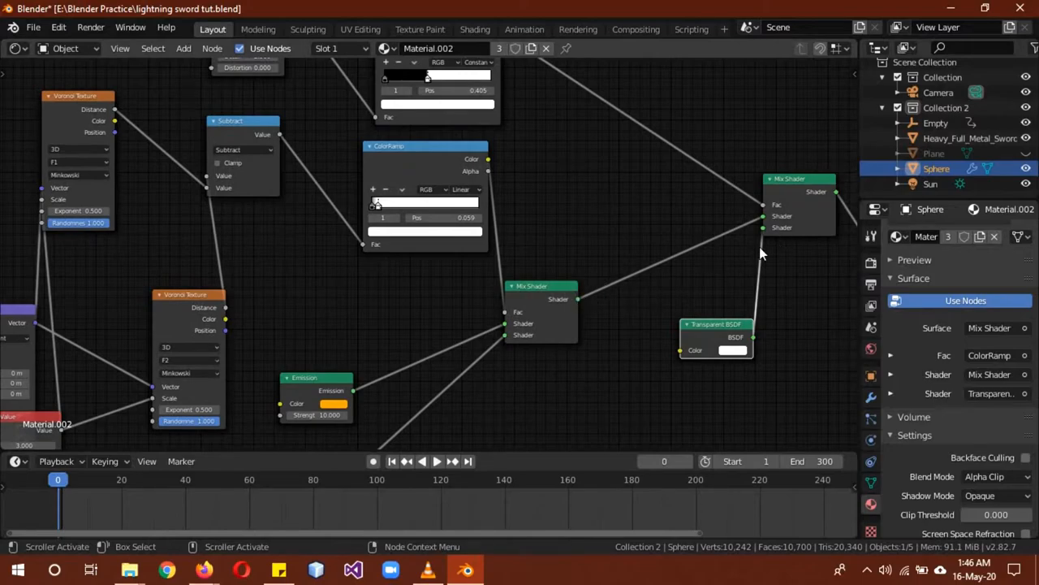
{"action": "mouse_move", "coordinate": [462, 208]}
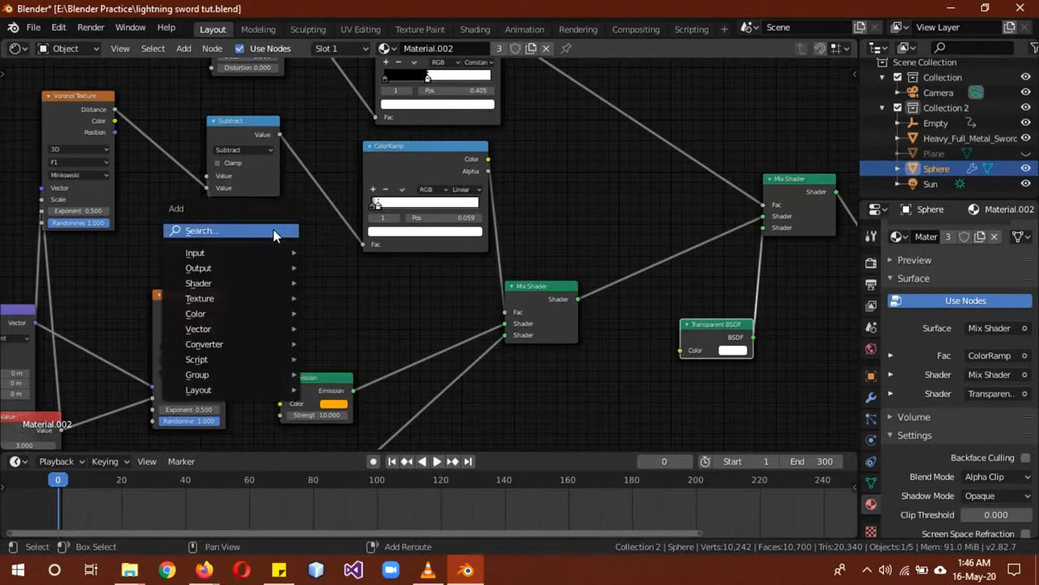
{"action": "type", "text": "math"}
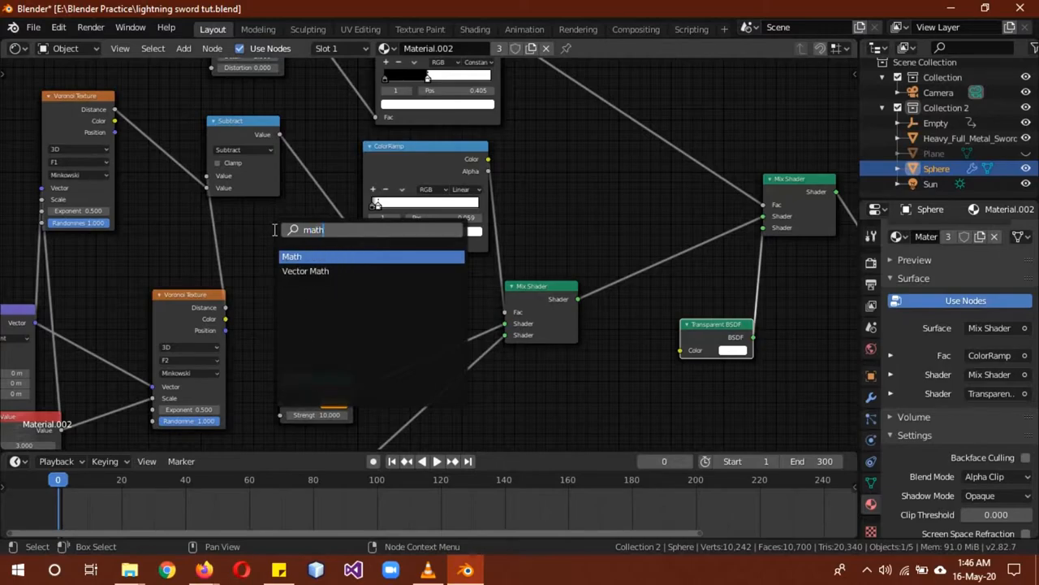
{"action": "left_click", "coordinate": [292, 257]}
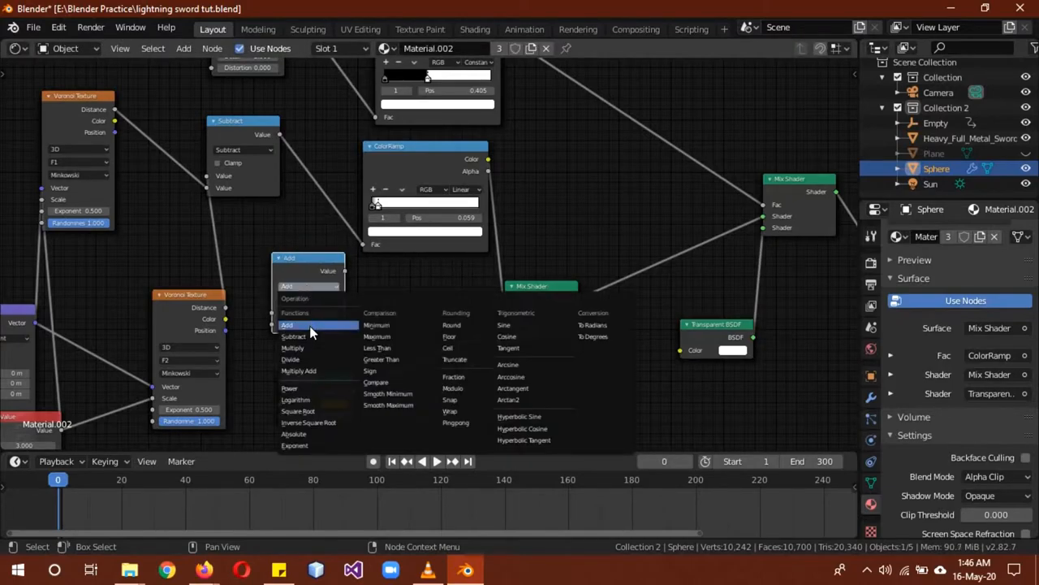
{"action": "left_click", "coordinate": [292, 336]}
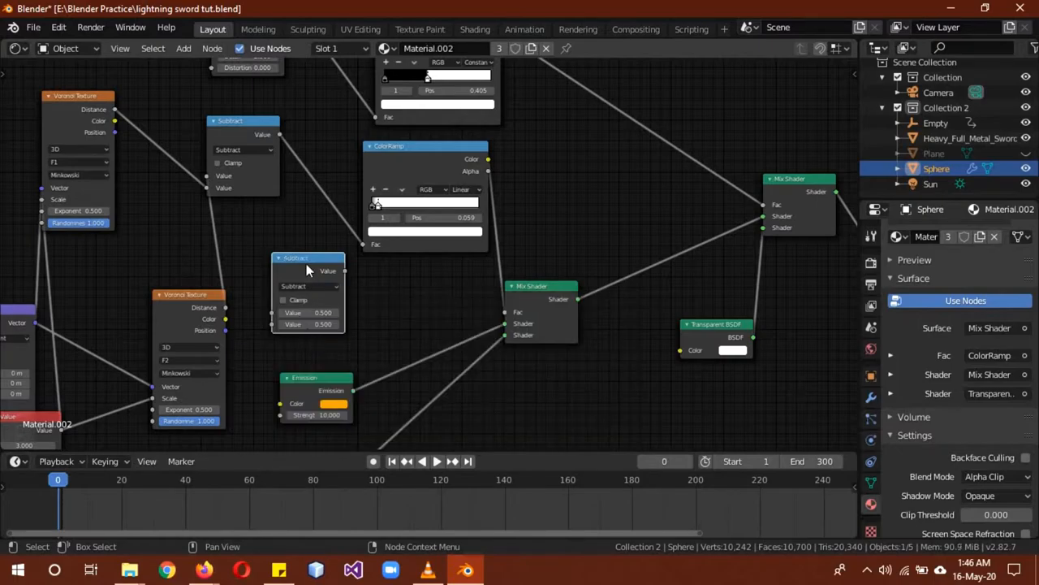
{"action": "left_click_drag", "start_coordinate": [309, 268], "coordinate": [390, 305]}
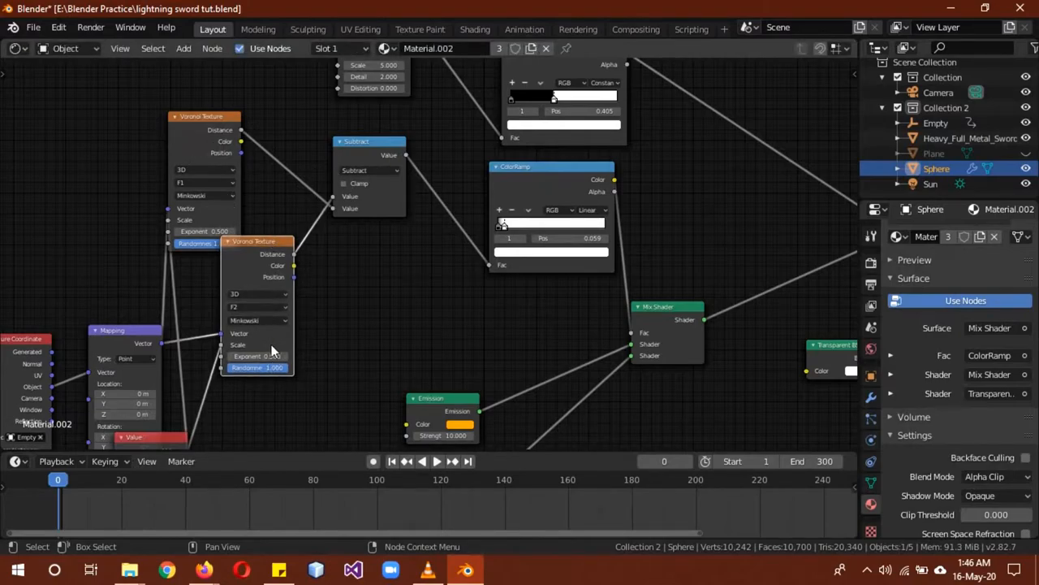
{"action": "mouse_move", "coordinate": [307, 380]}
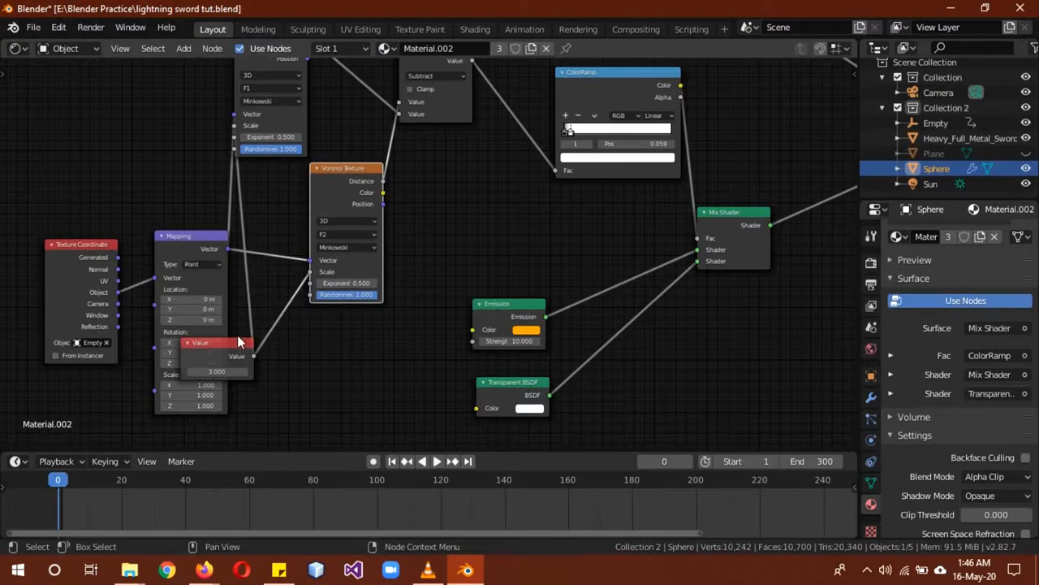
Drag the Value node off the Mapping node to sit above Texture Coordinate.
{"action": "left_click_drag", "start_coordinate": [214, 341], "coordinate": [120, 178]}
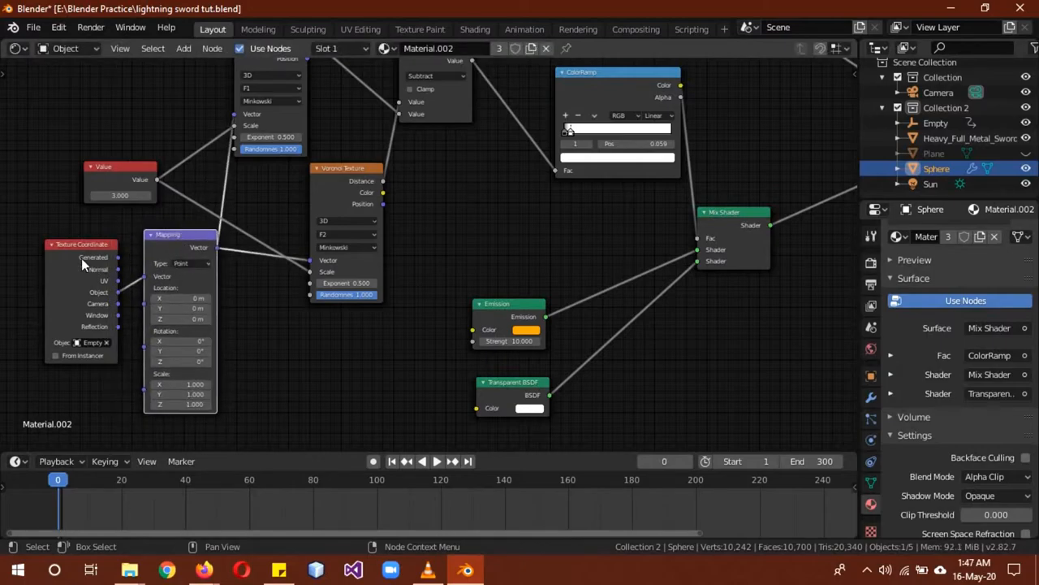
{"action": "mouse_move", "coordinate": [169, 282]}
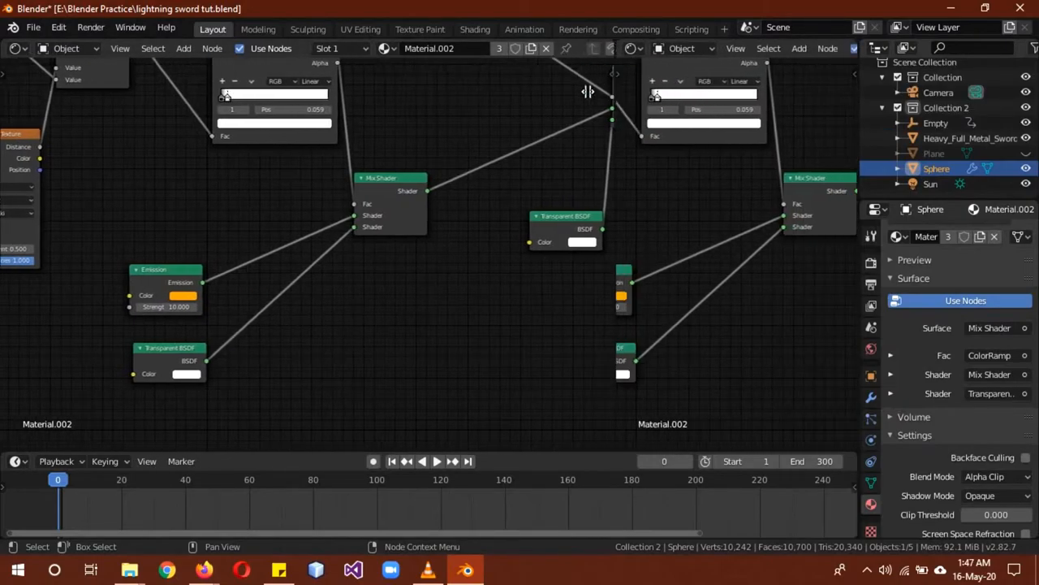
Show a rendered 3D preview beside the nodes and pick a new Emission colour for the lightning material.
{"action": "left_click", "coordinate": [15, 49]}
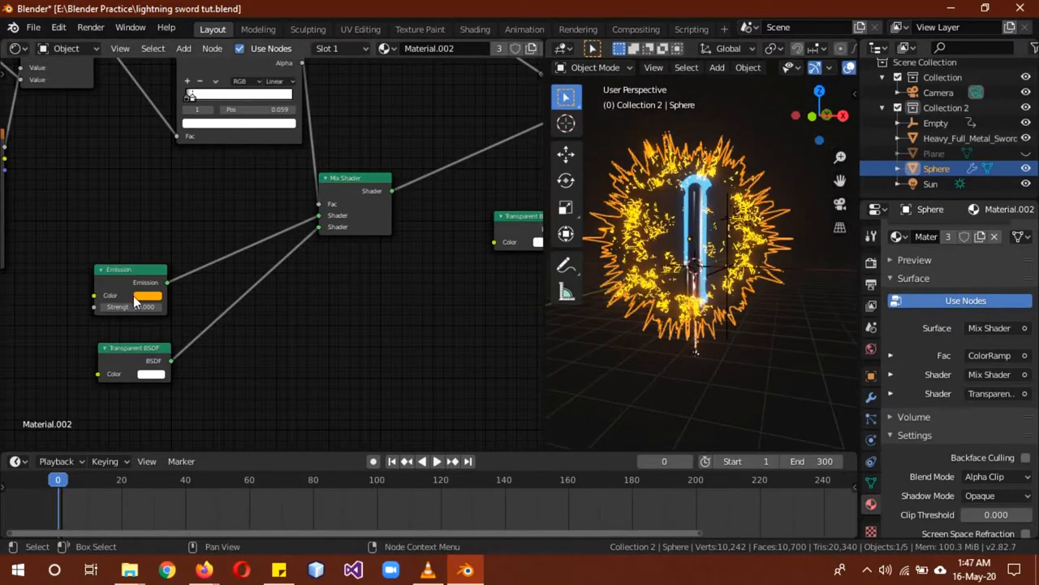
{"action": "left_click", "coordinate": [149, 295]}
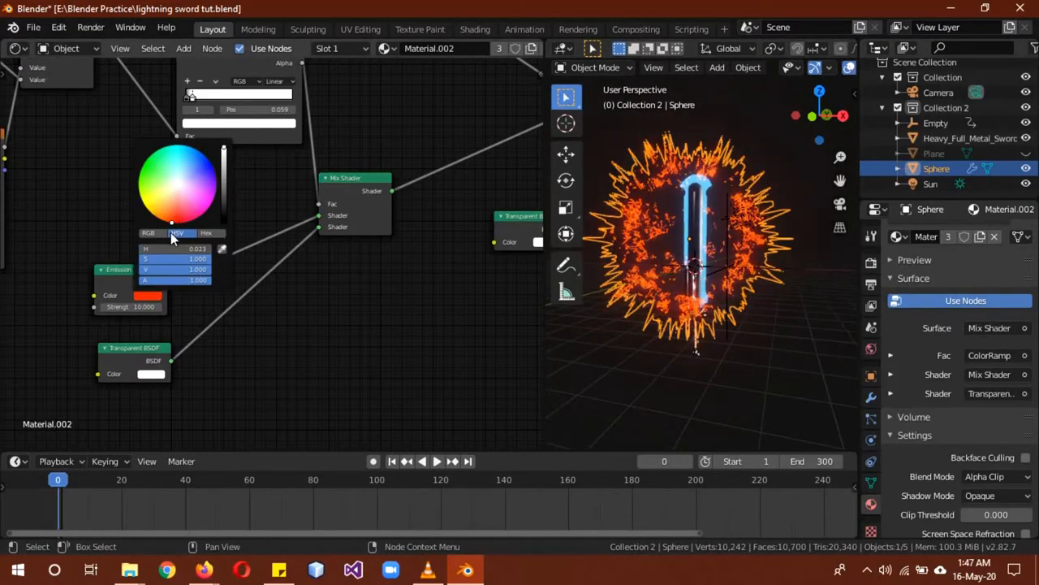
{"action": "left_click", "coordinate": [205, 191]}
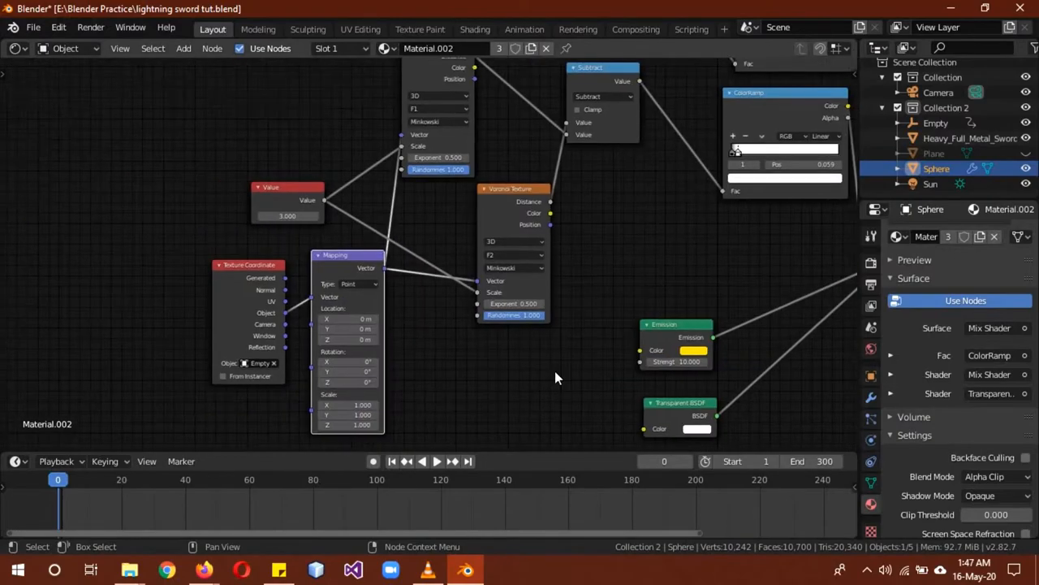
Scroll to bring the 3D Viewport with the spiky sphere back in place of the Shader Editor.
{"action": "scroll", "scroll_direction": "down", "scroll_amount": 3}
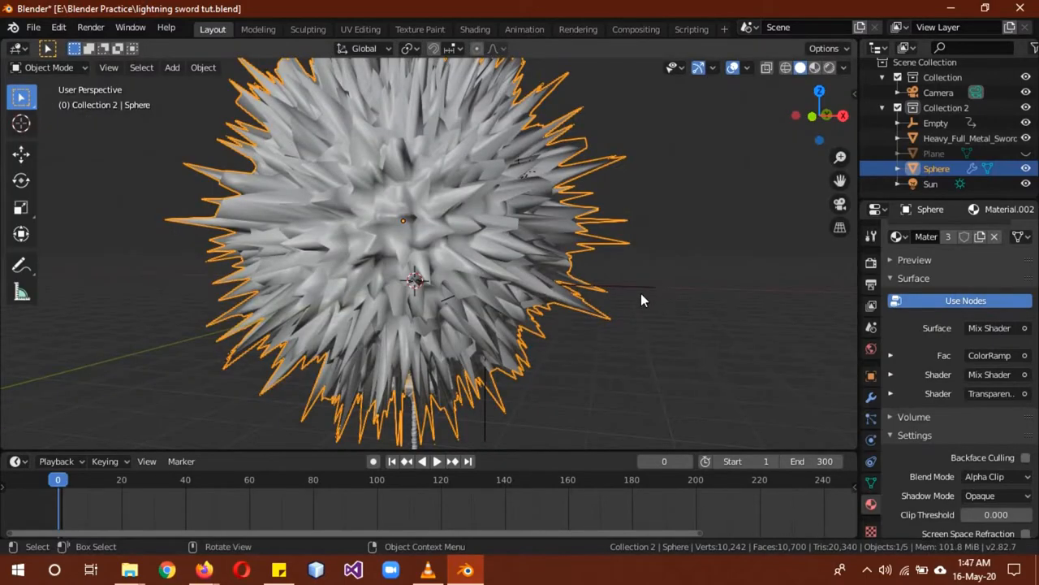
Select the Empty in the Outliner and show its Object transform values.
{"action": "left_click", "coordinate": [935, 124]}
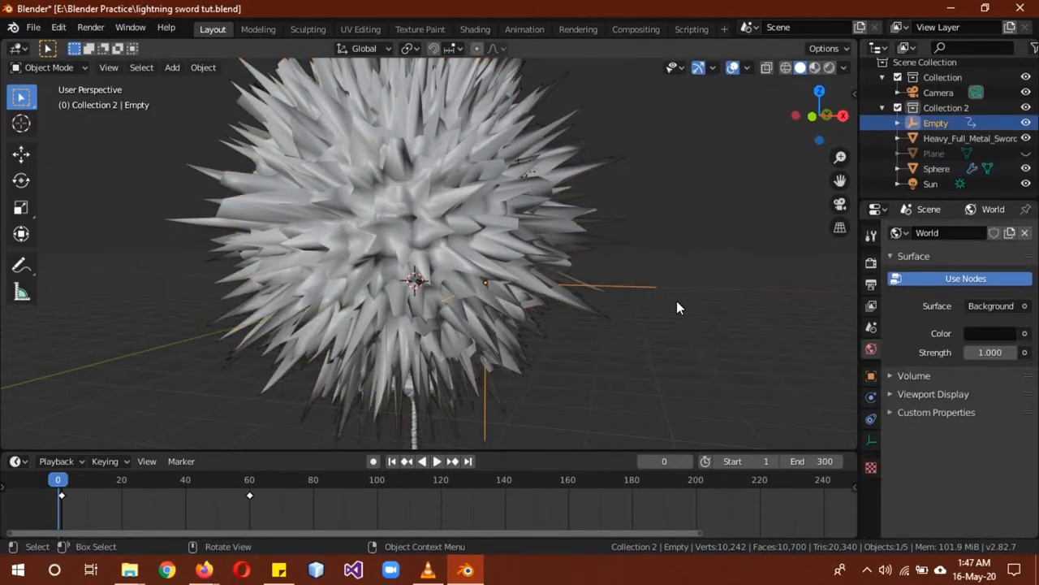
{"action": "left_click", "coordinate": [871, 377]}
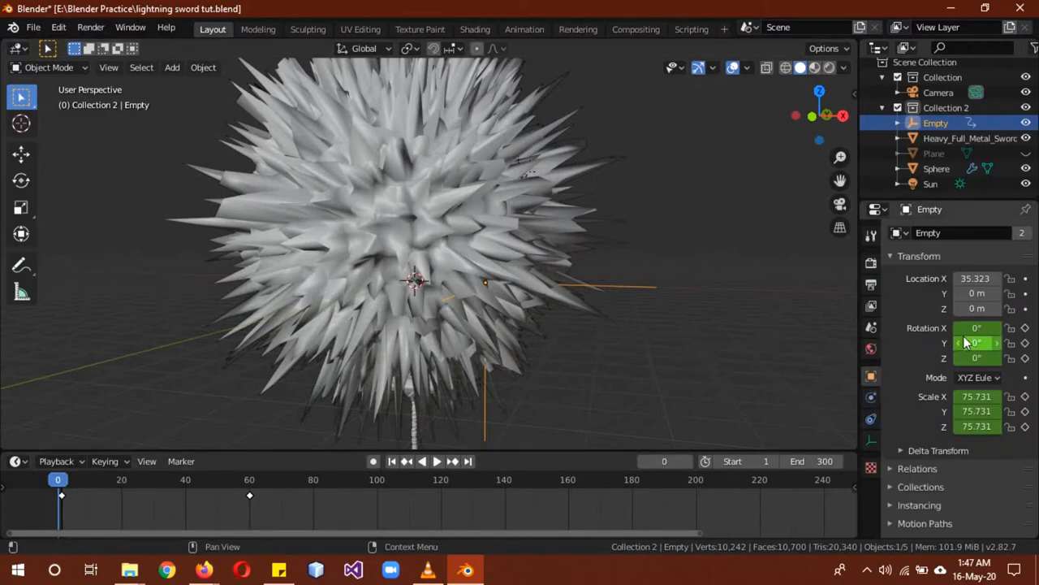
{"action": "mouse_move", "coordinate": [974, 328]}
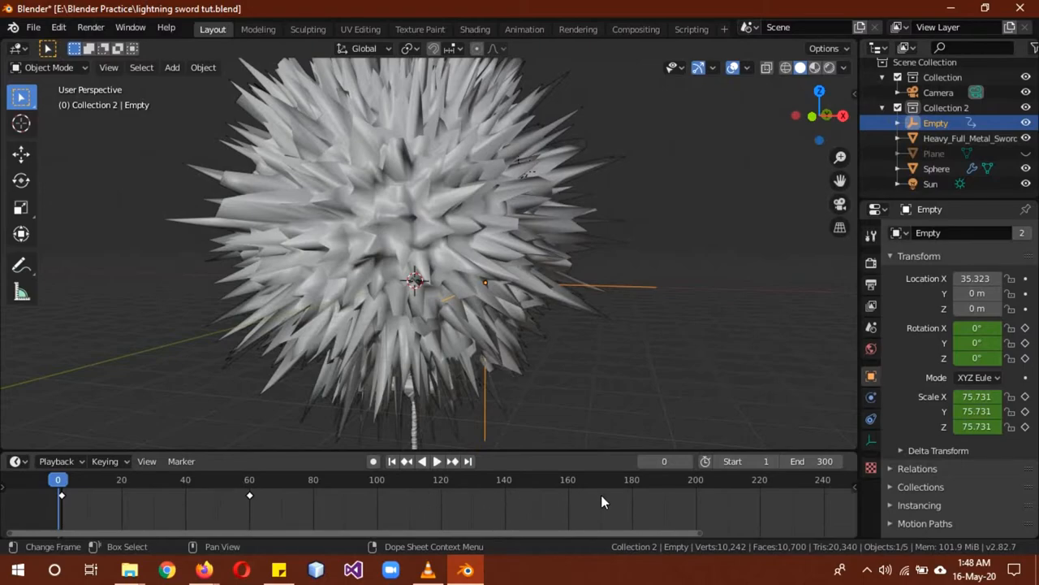
{"action": "mouse_move", "coordinate": [247, 484]}
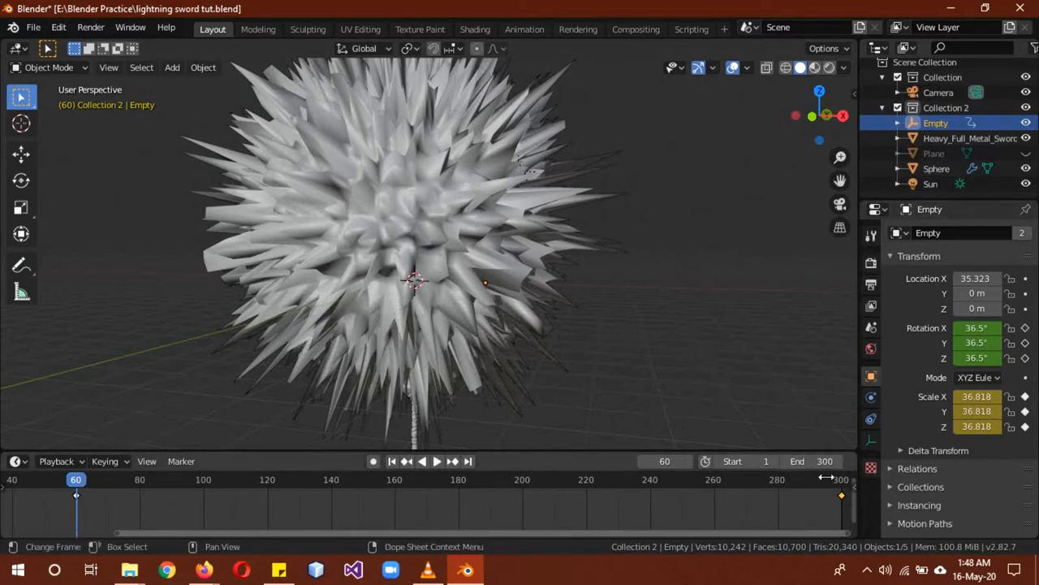
Jump the timeline to the last frame, 300.
{"action": "left_click", "coordinate": [422, 461]}
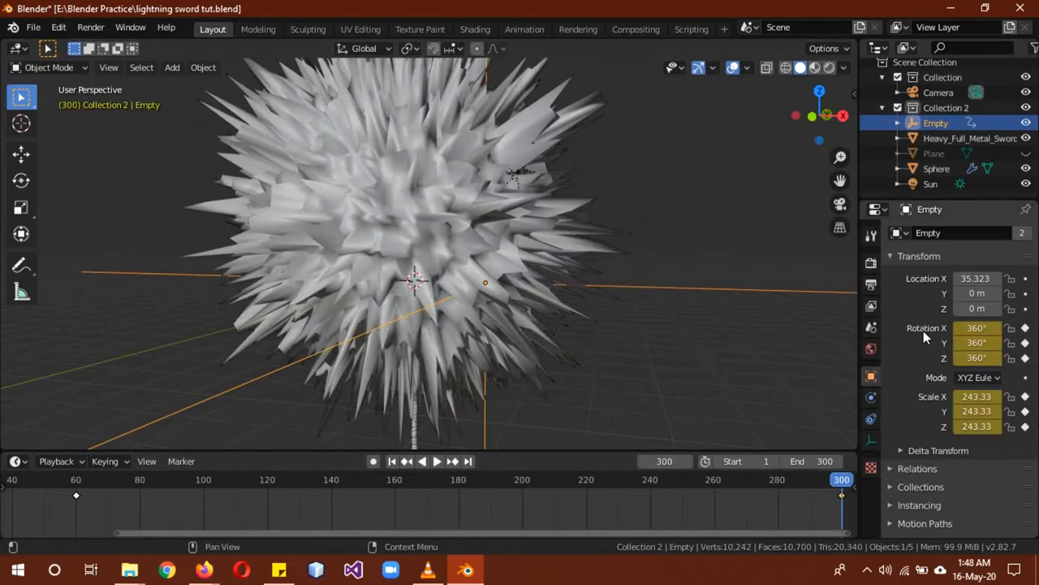
{"action": "mouse_move", "coordinate": [977, 329]}
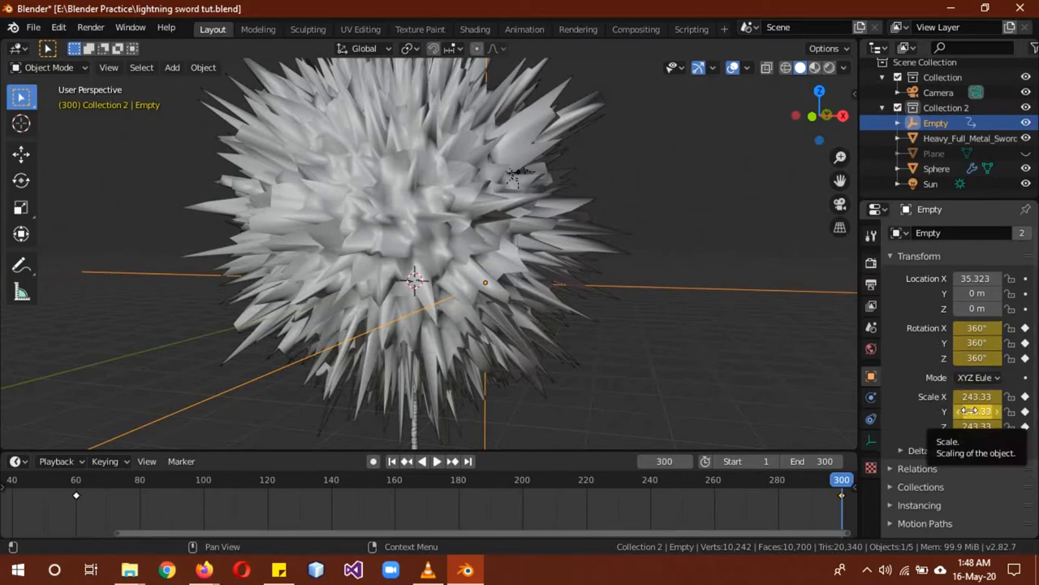
{"action": "mouse_move", "coordinate": [702, 298]}
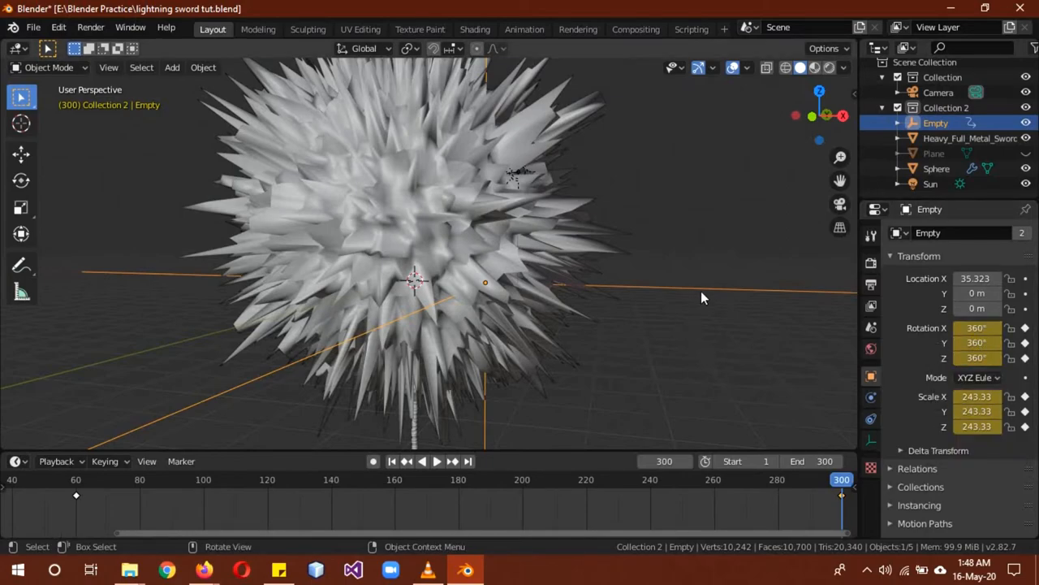
Unhide the Plane, switch to the camera's rendered view and play the crackling lightning animation.
{"action": "left_click", "coordinate": [935, 167]}
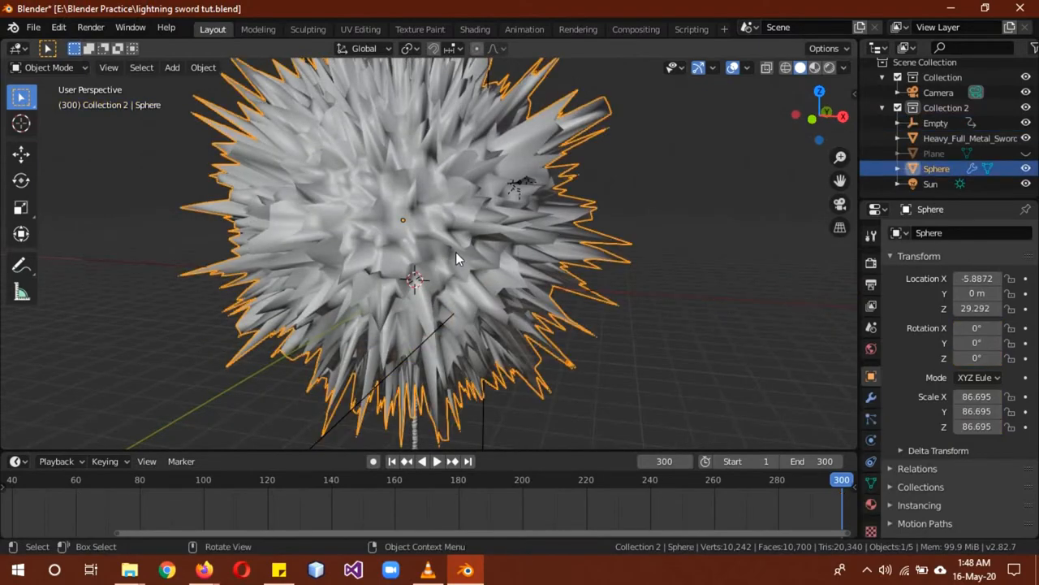
{"action": "left_click", "coordinate": [673, 302]}
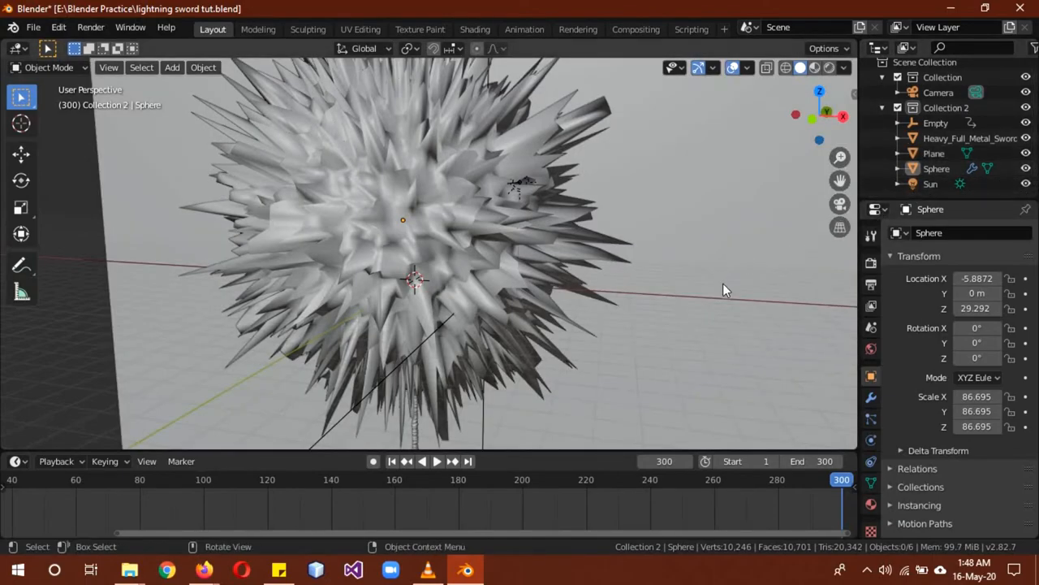
{"action": "key", "text": "KP_0"}
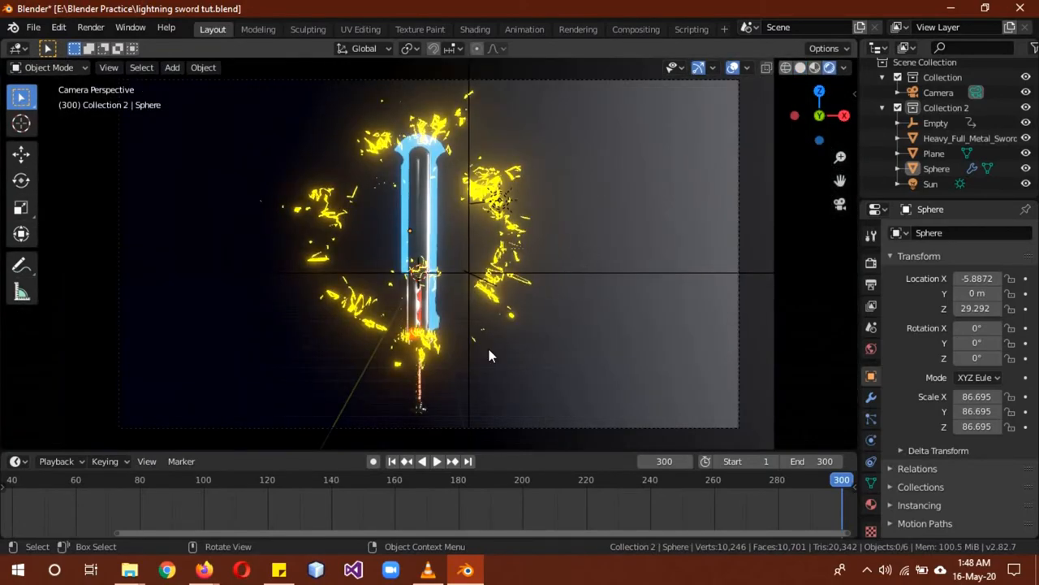
{"action": "left_click", "coordinate": [422, 461]}
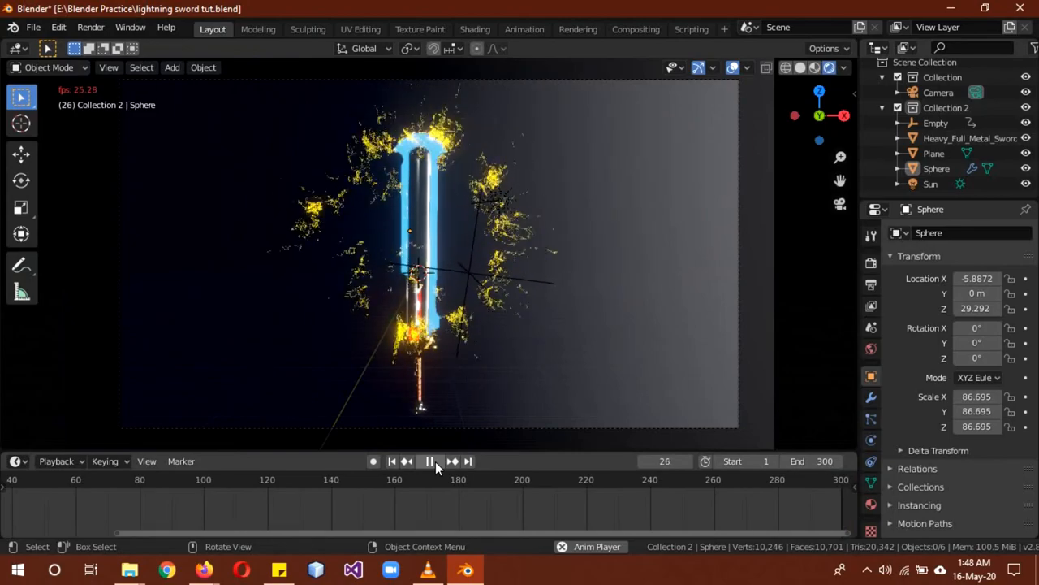